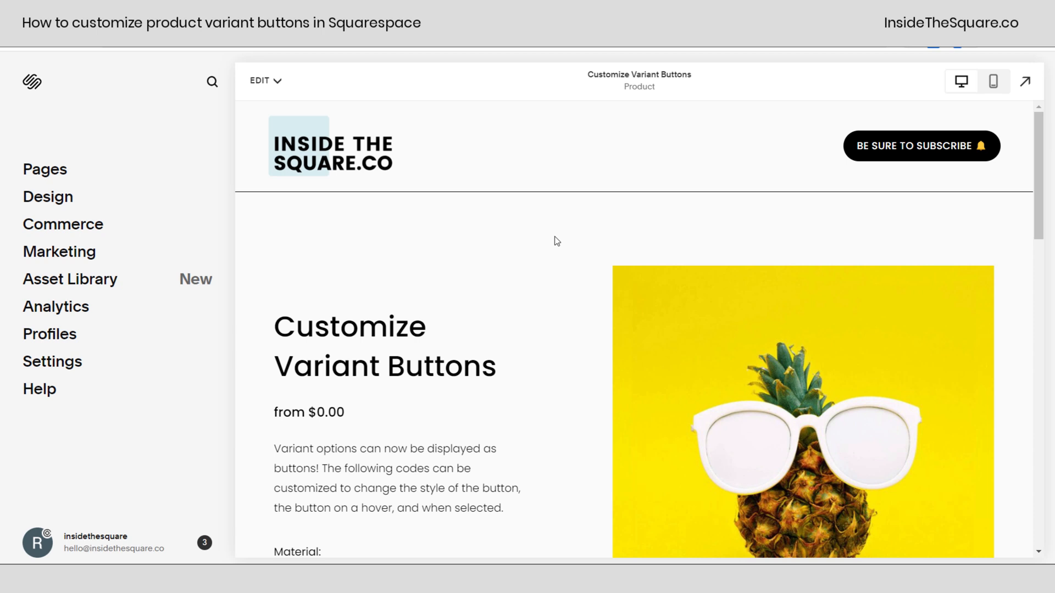
Try selecting the large size option on the product page
scroll(down, 3)
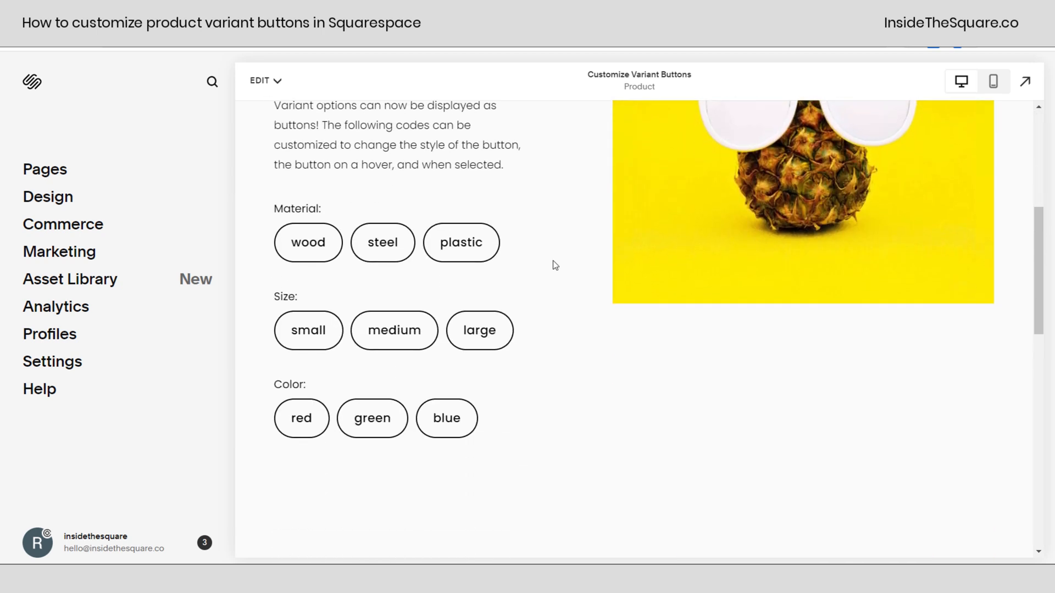
click(479, 330)
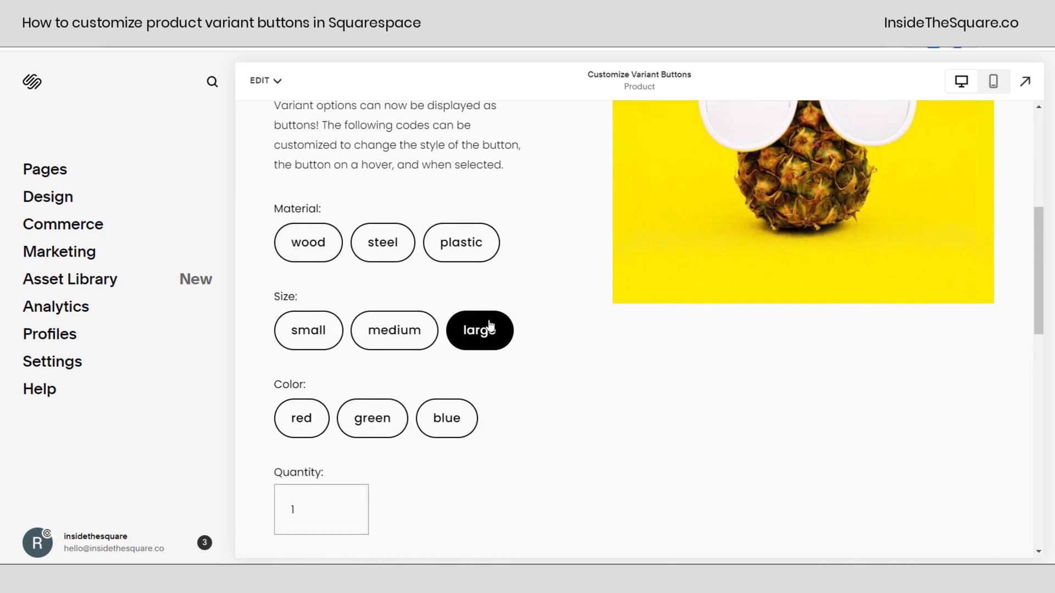
click(308, 243)
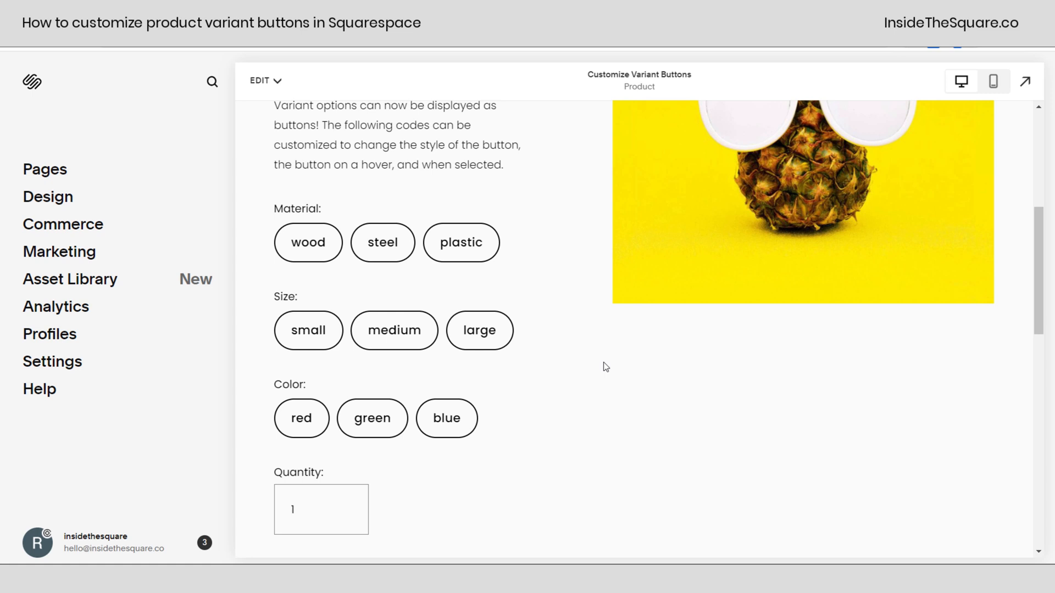
mouse_move(341, 190)
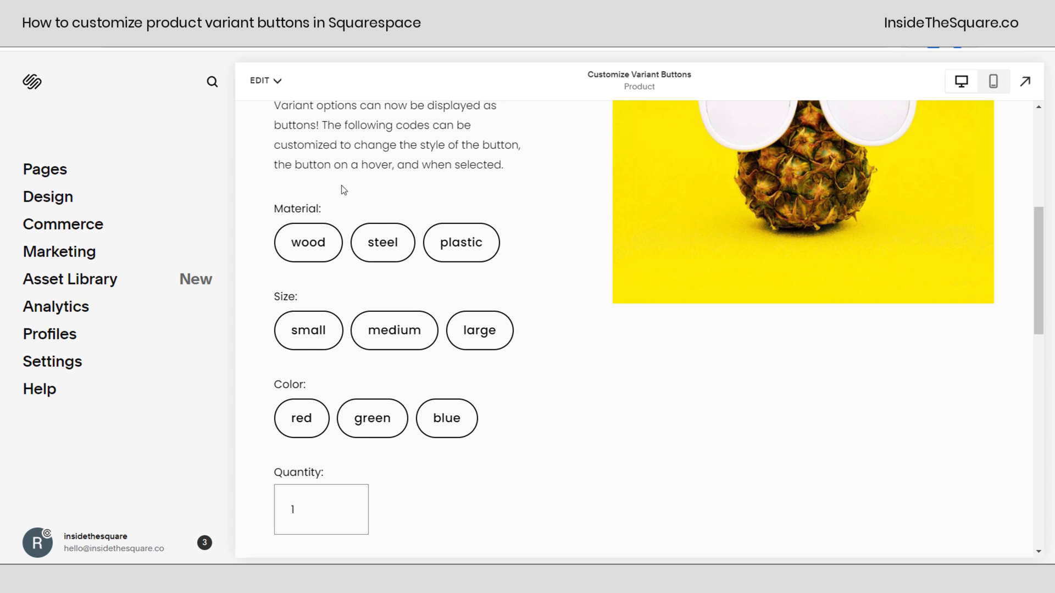
In the product section's design settings, keep Variant Display set to Button
click(264, 80)
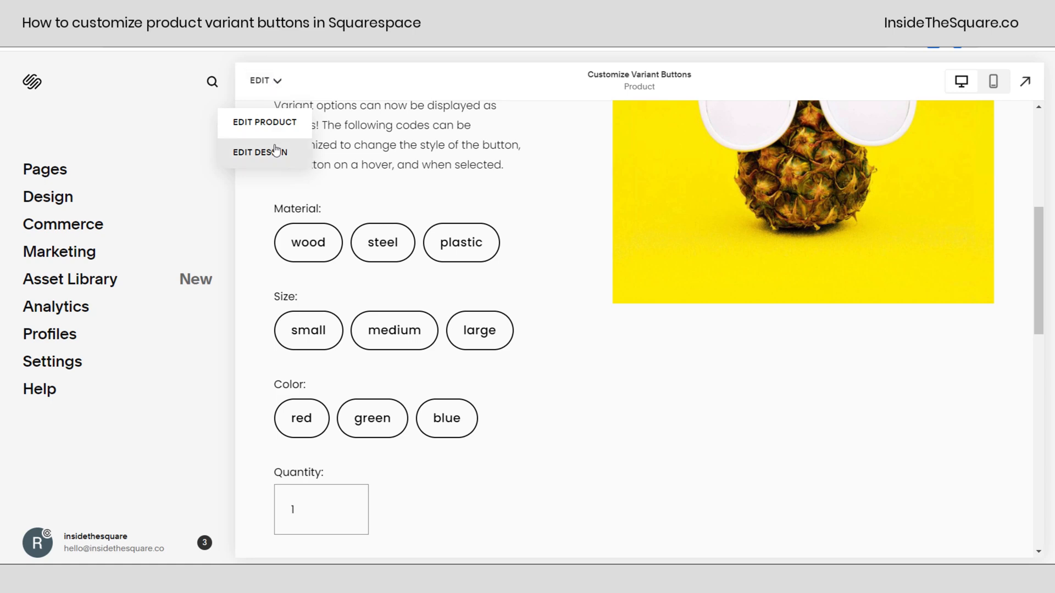
click(260, 152)
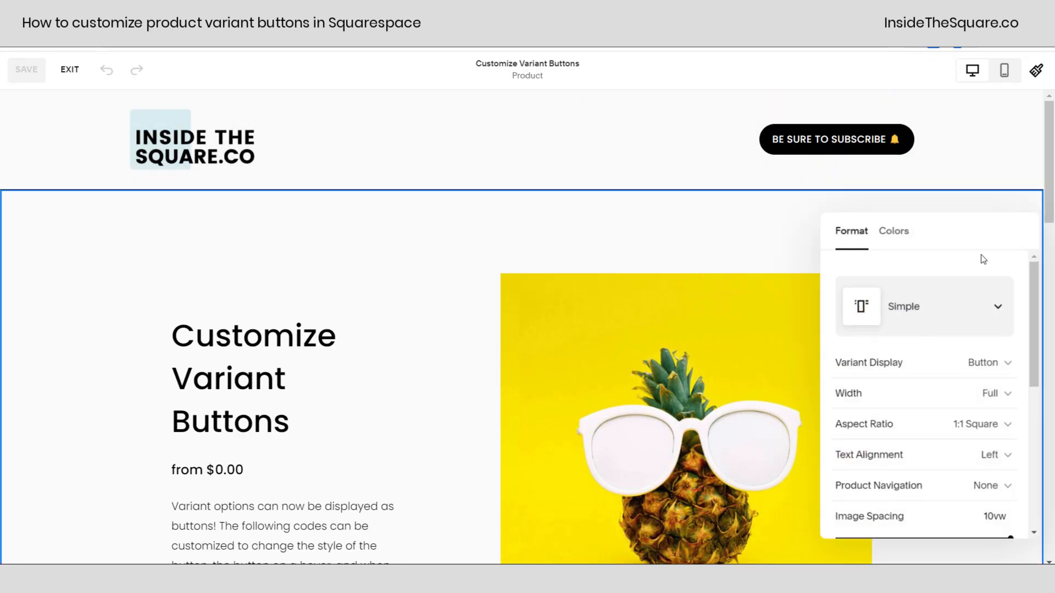
click(989, 362)
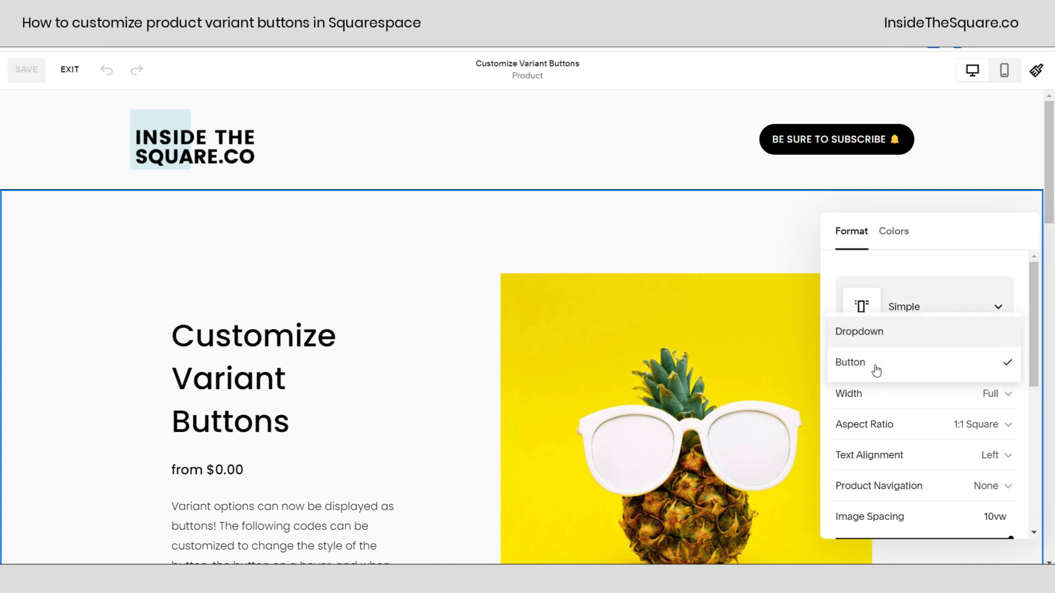
mouse_move(929, 362)
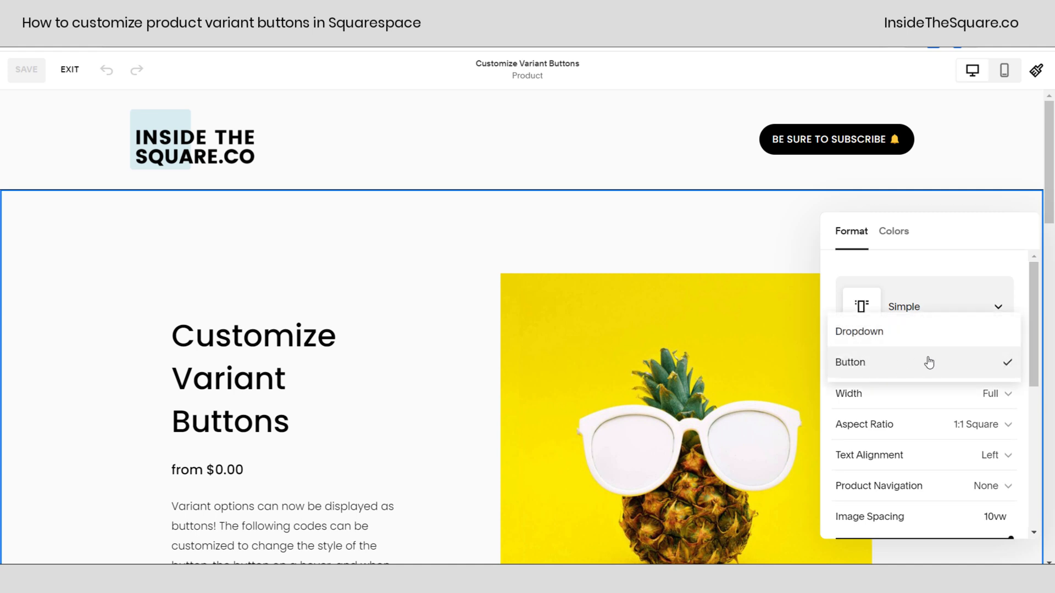
mouse_move(935, 331)
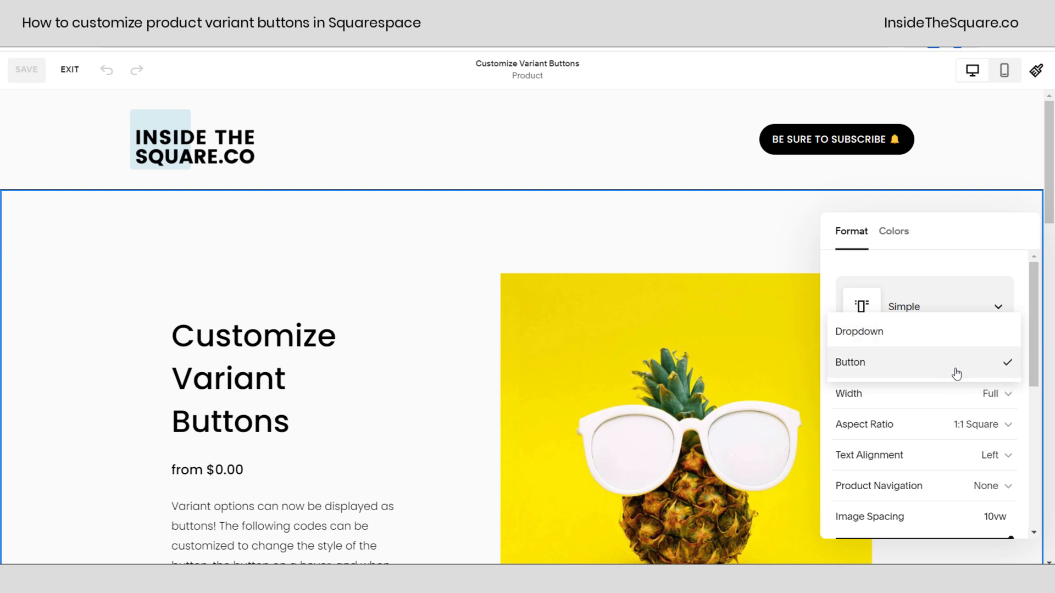
click(850, 362)
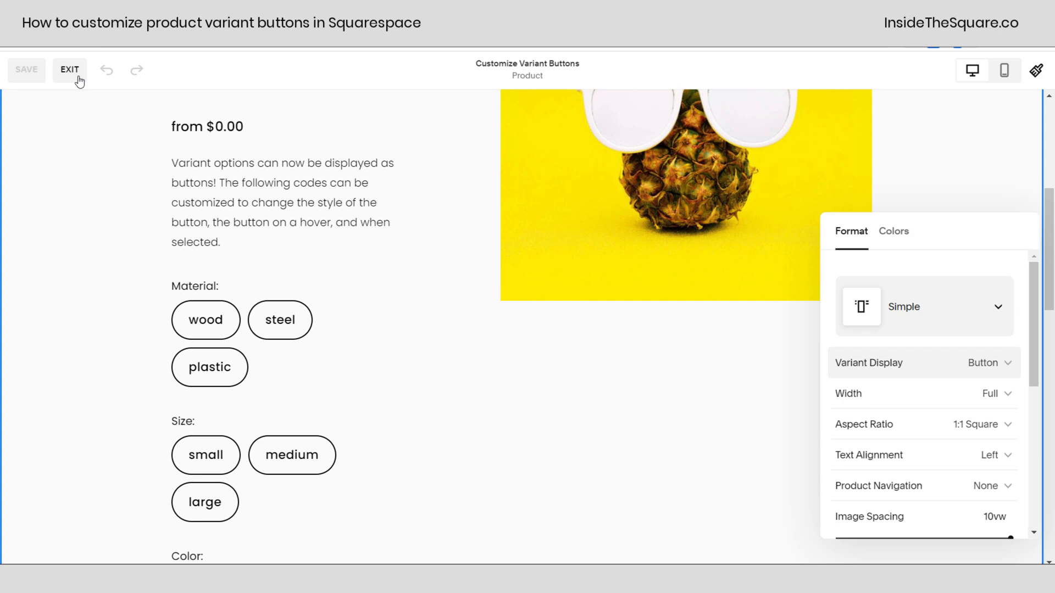
Exit section editing and bring up the empty Custom CSS editor
click(69, 70)
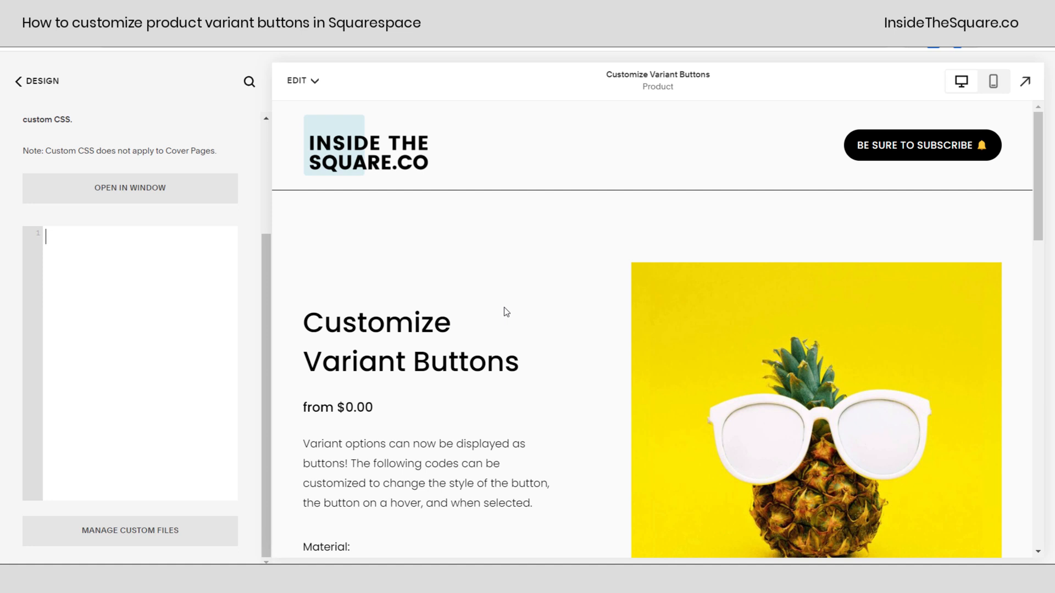
scroll(down, 3)
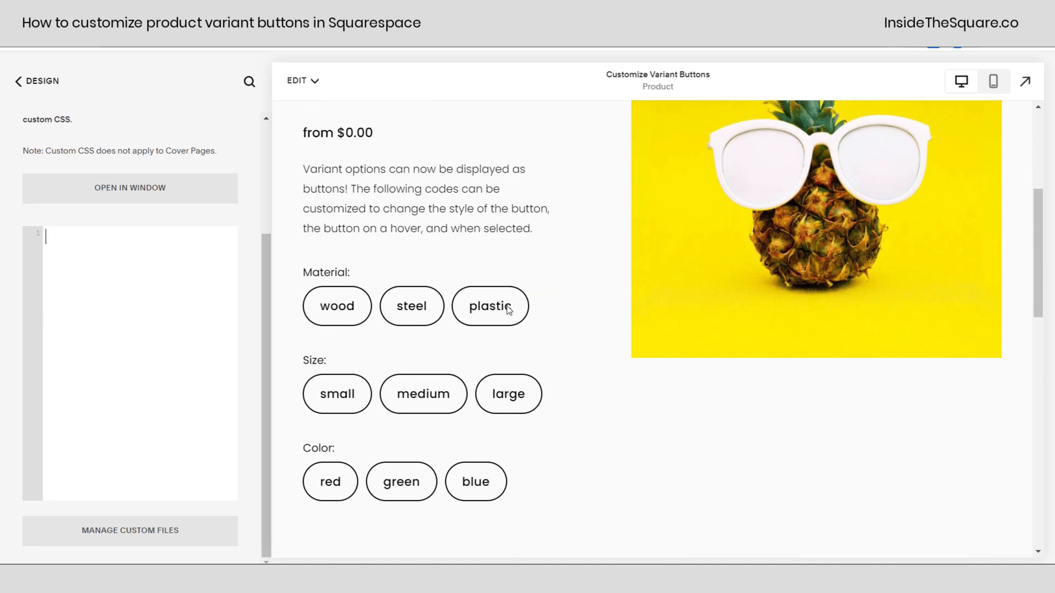
scroll(down, 3)
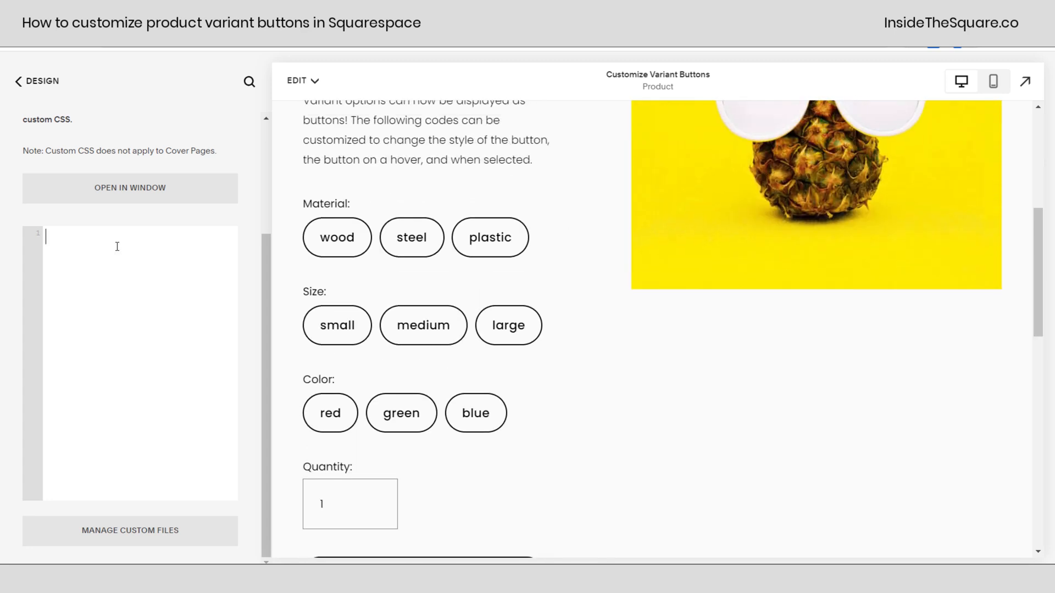
Add a commented variant-button rule, trying green before settling on background #e5f5f6
text(/* change the variant button style */)
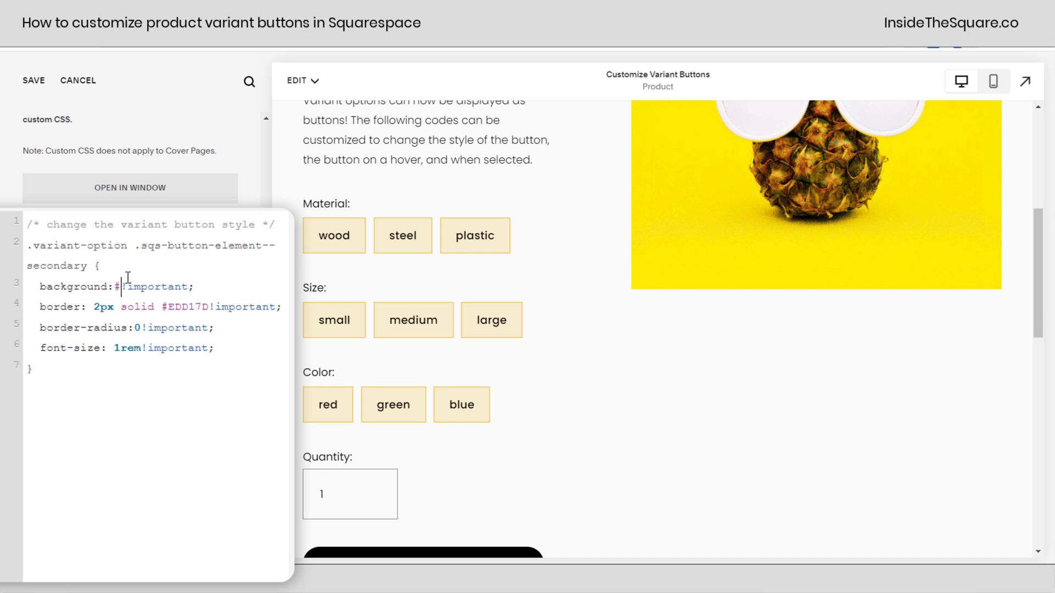
text(e5f5f6)
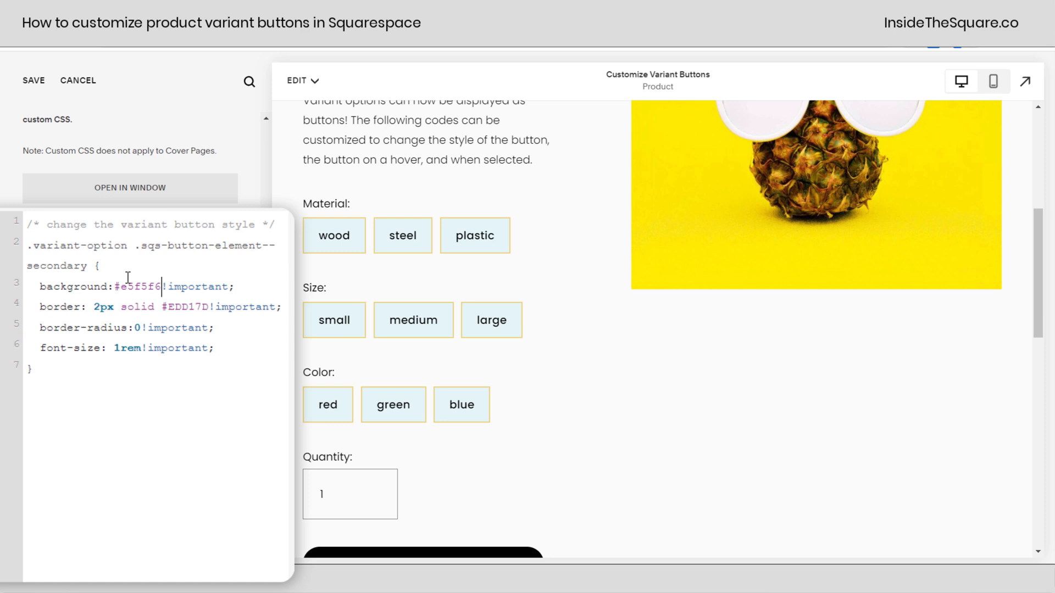
double_click(139, 285)
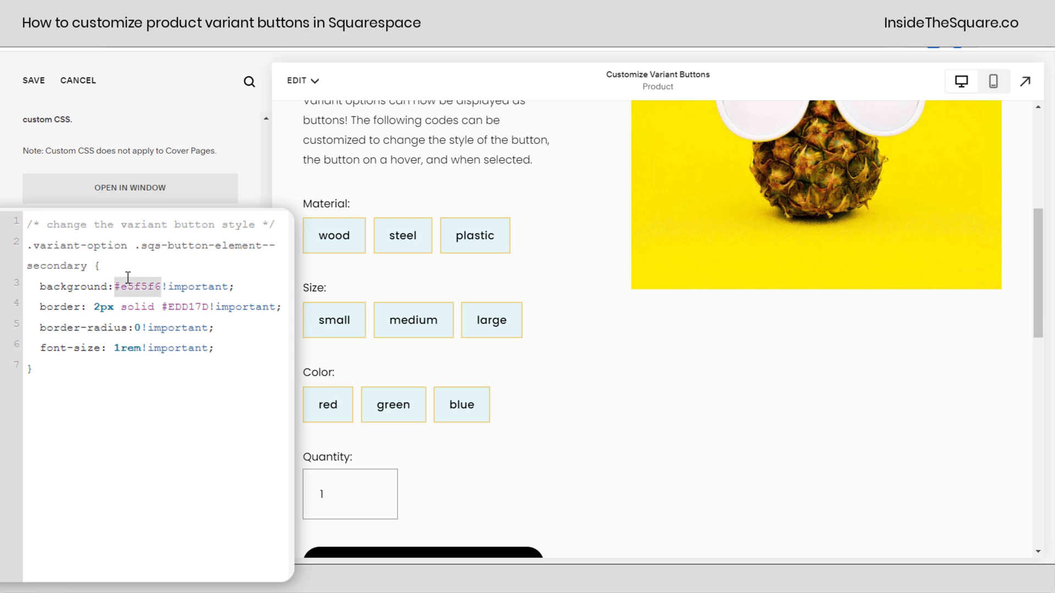
text(green)
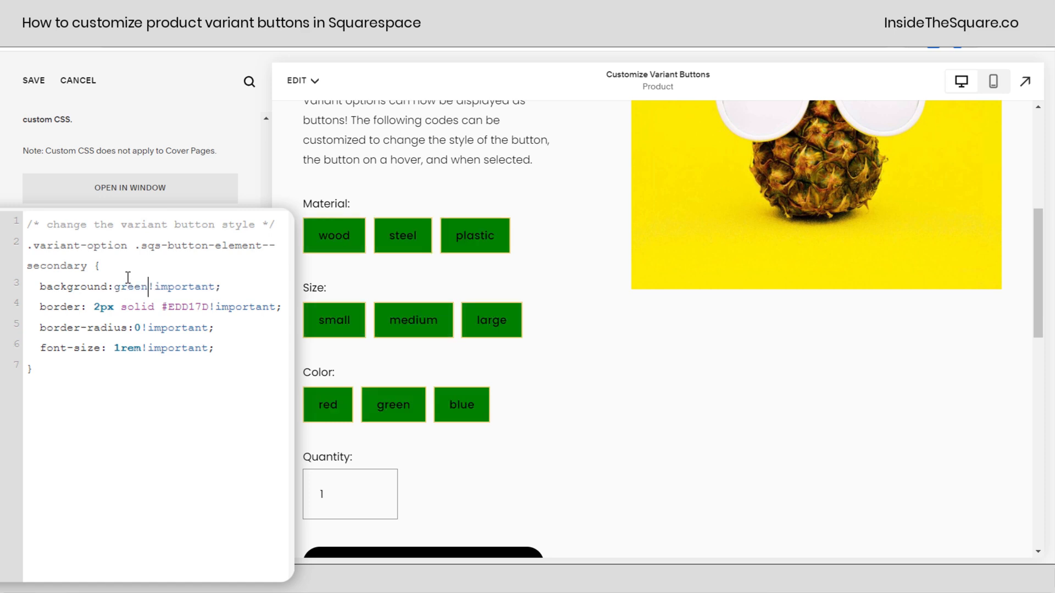
text(#e5f5f6)
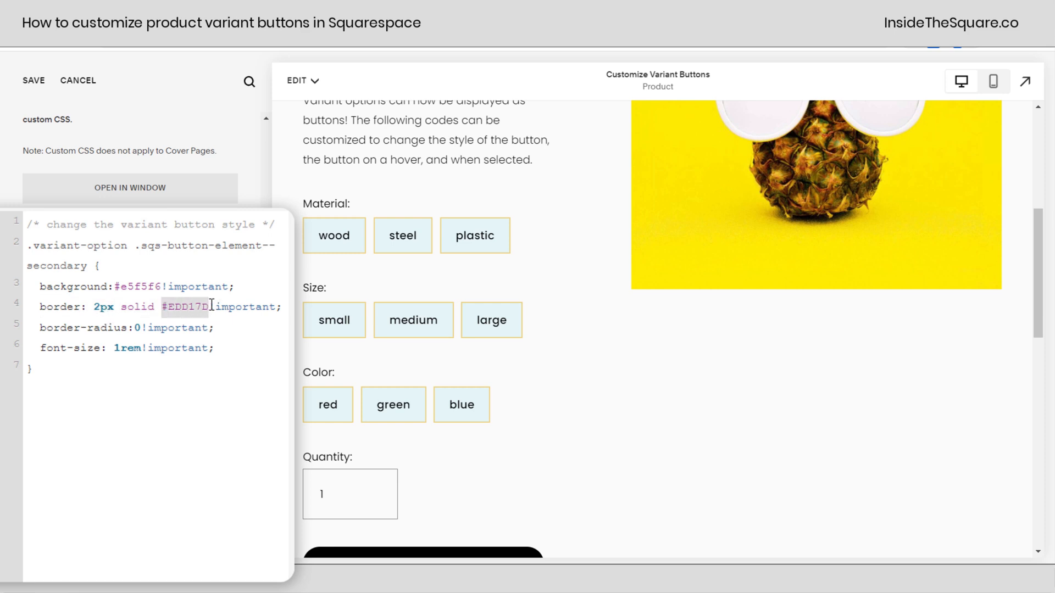
Change the button border colour to #50bdb8 and border-radius to 10px
text(#50bdb8)
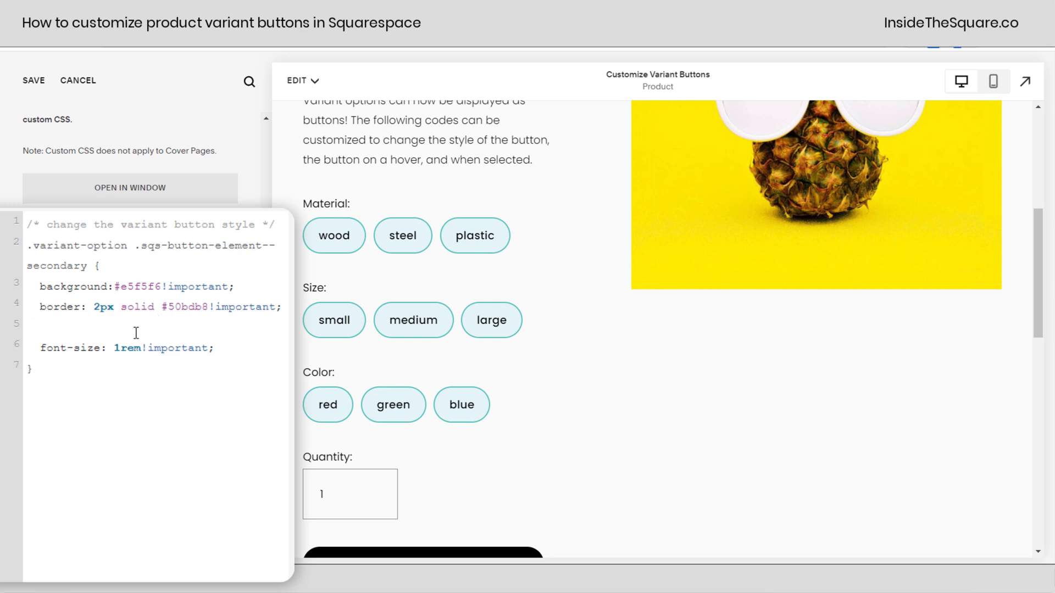
text(border-radius:0!important;)
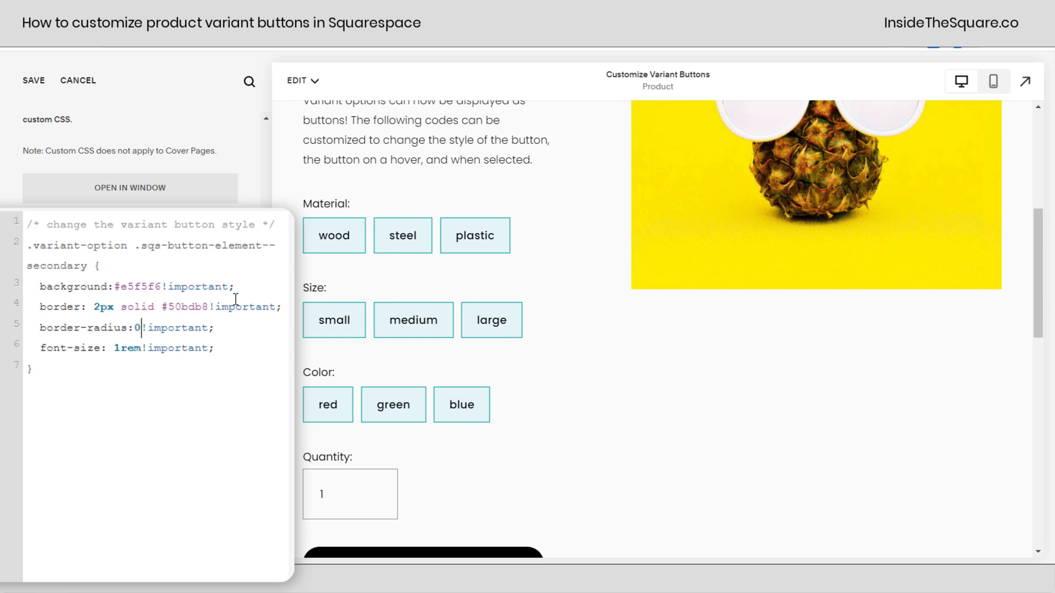
text(1)
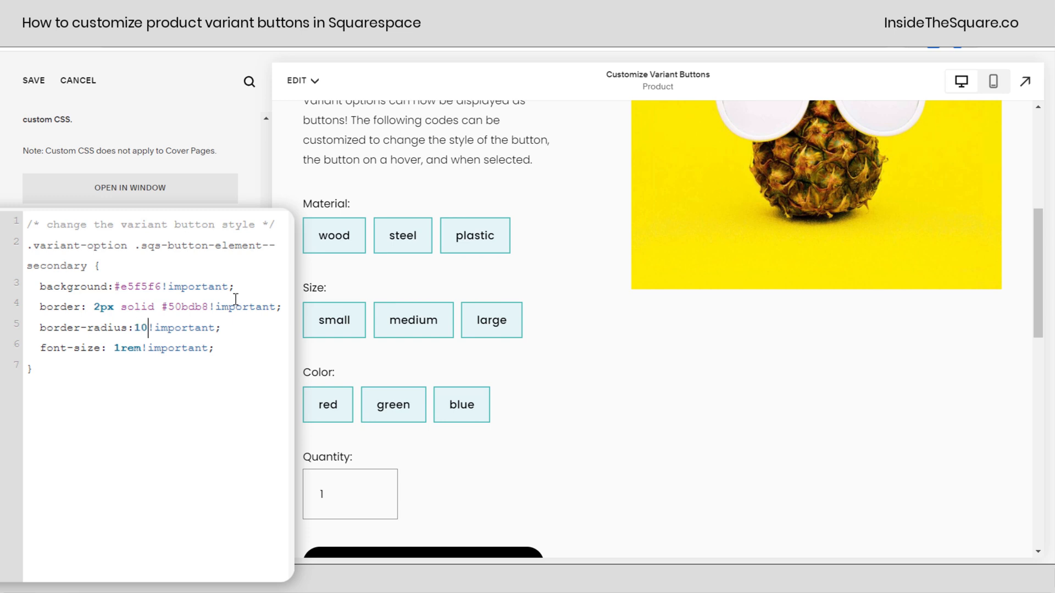
text(px)
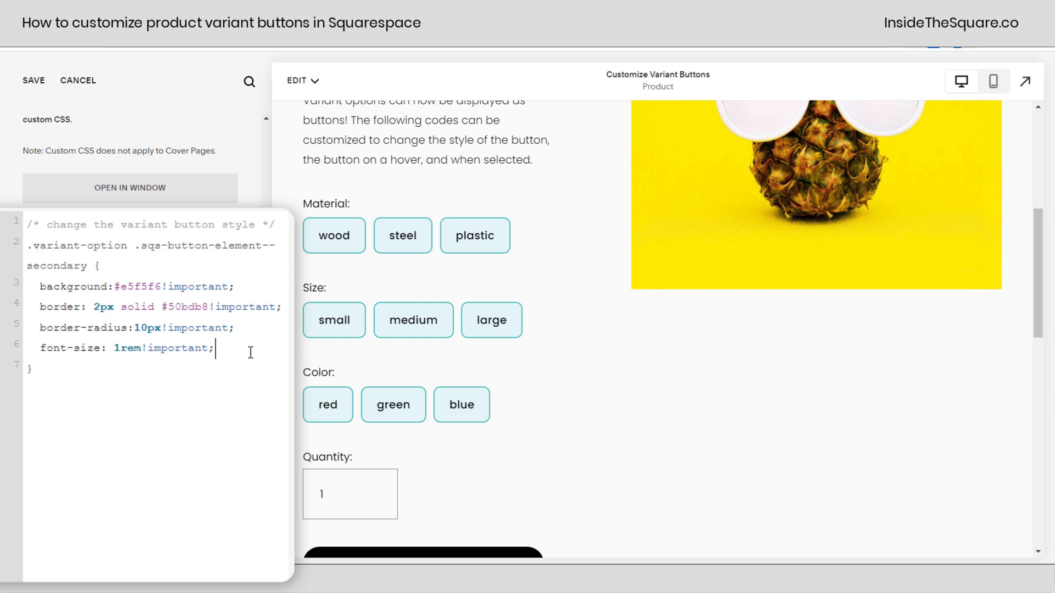
mouse_move(239, 351)
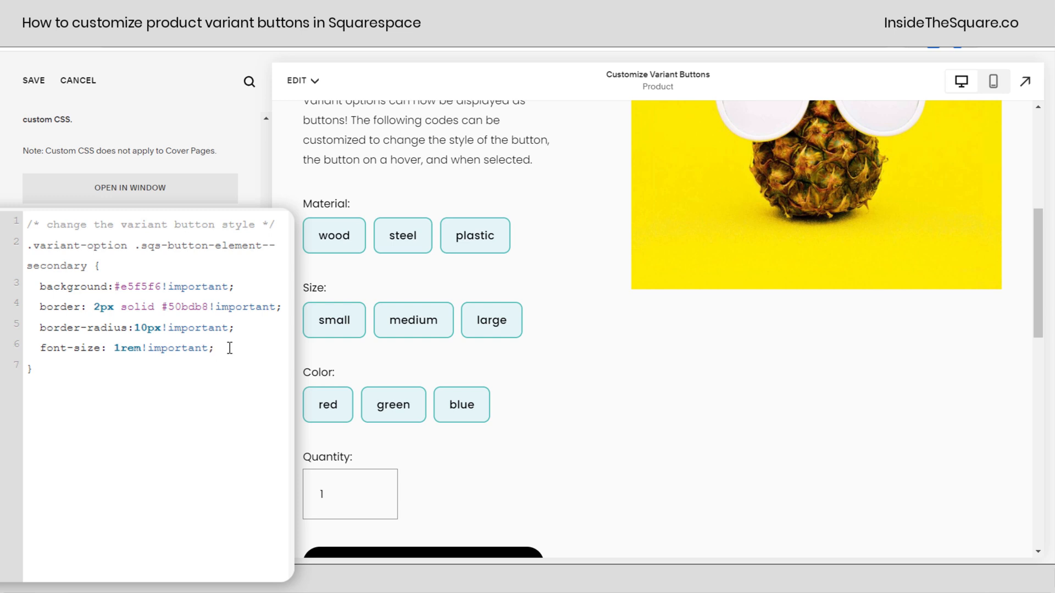
mouse_move(326, 240)
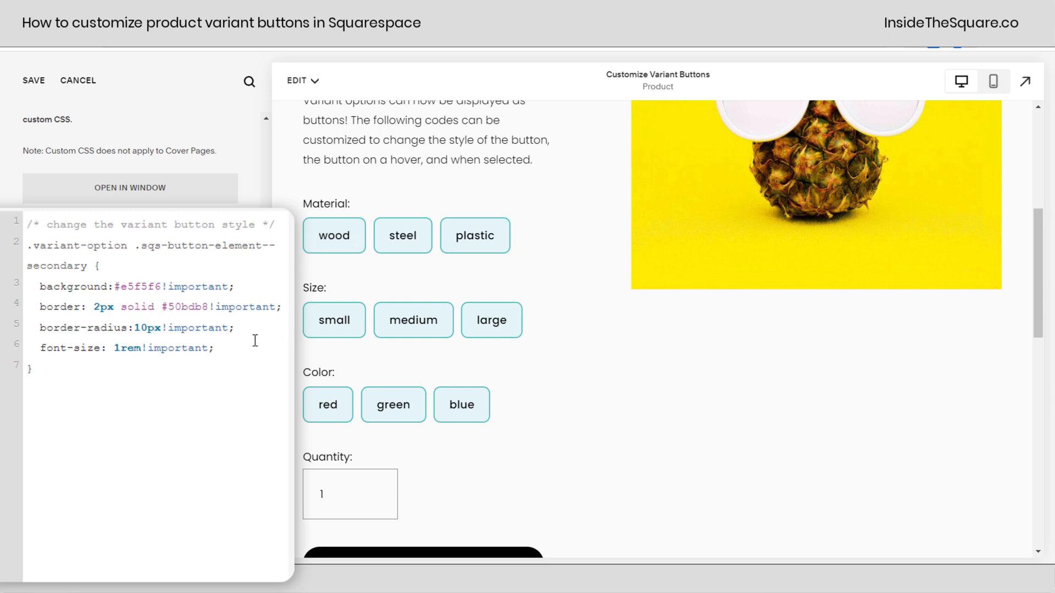
Add 'color: blue!important' to the variant button rule
text(color:)
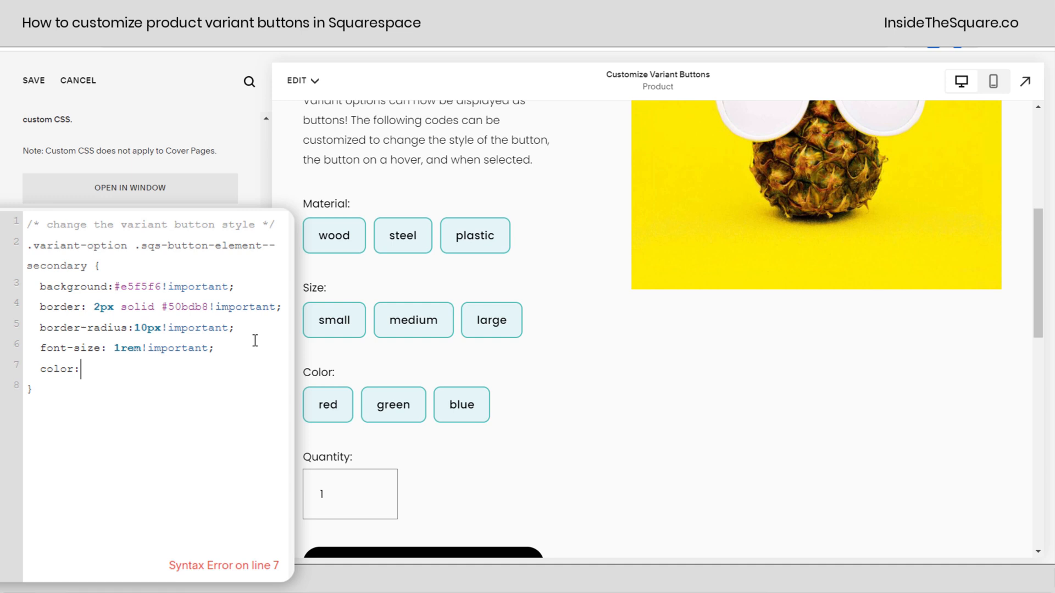
text(blue!impor)
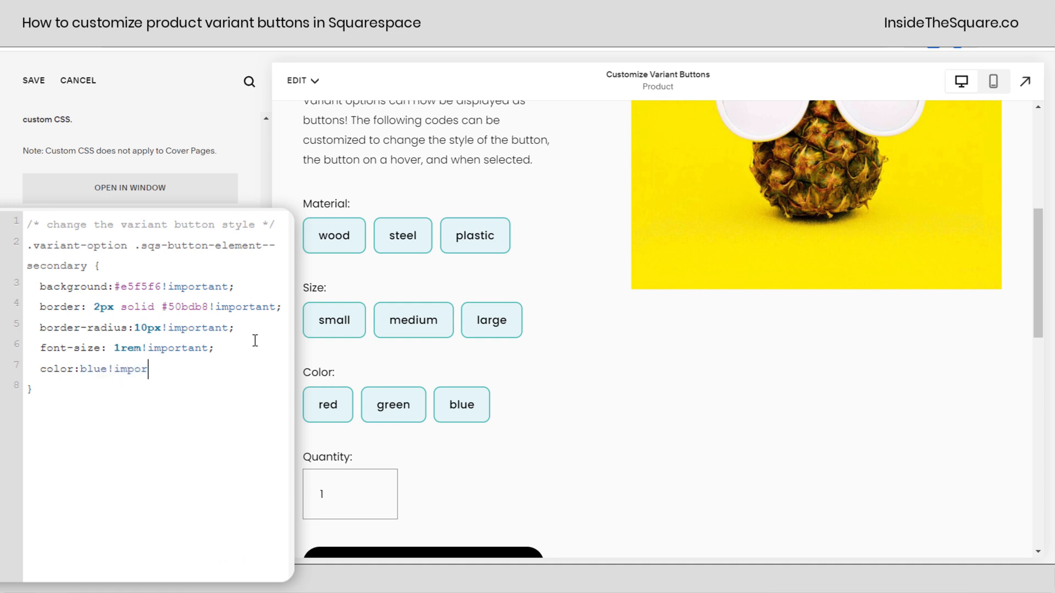
text(tant)
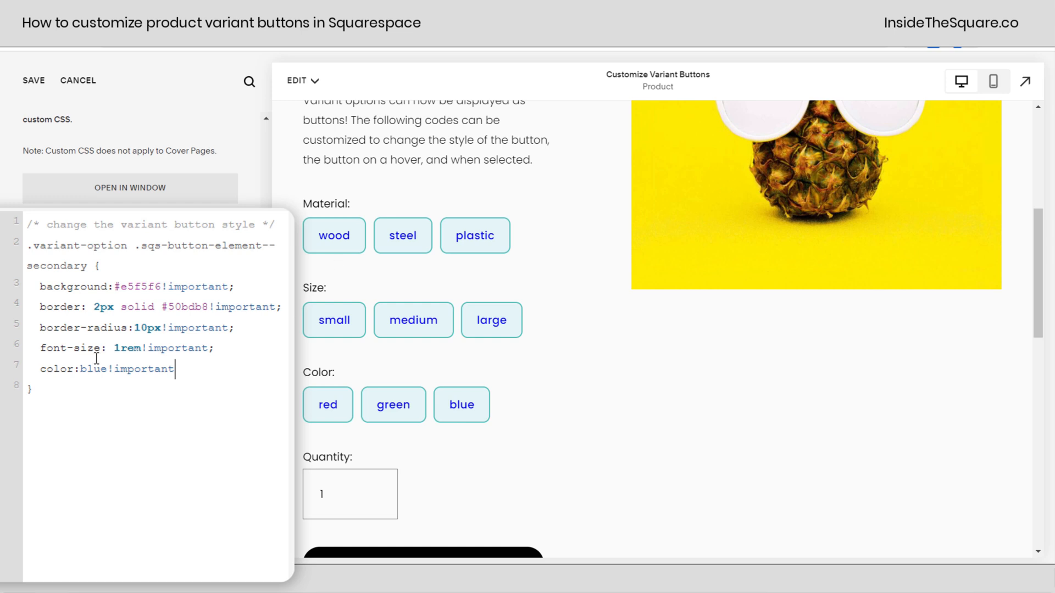
double_click(93, 369)
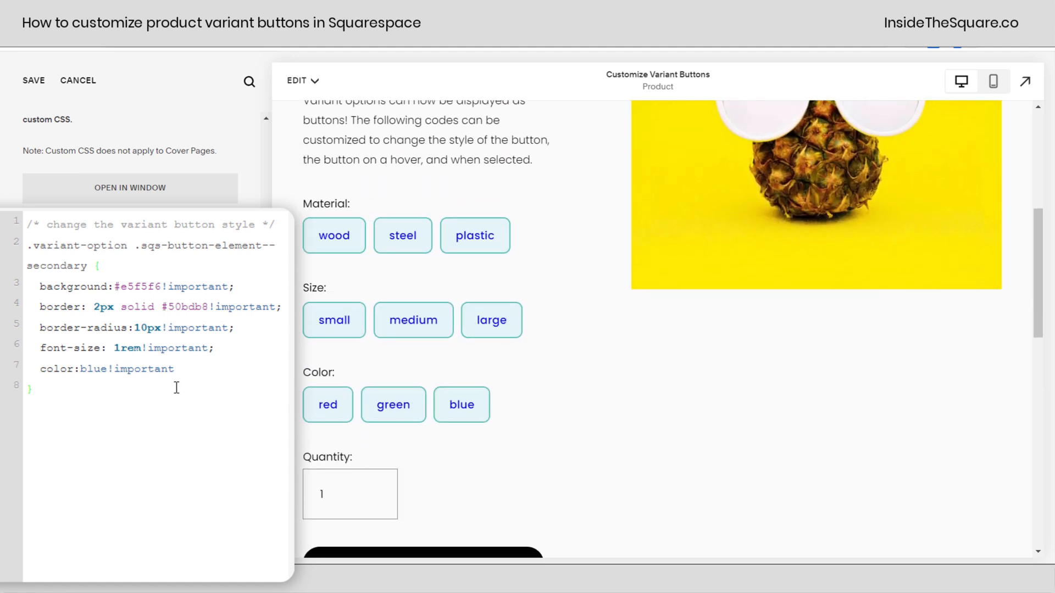
Add a commented :hover rule with brown text and box-shadow 5px 5px 15px rgba(0,0,0,0.2)
text(/* change the button on a hover */)
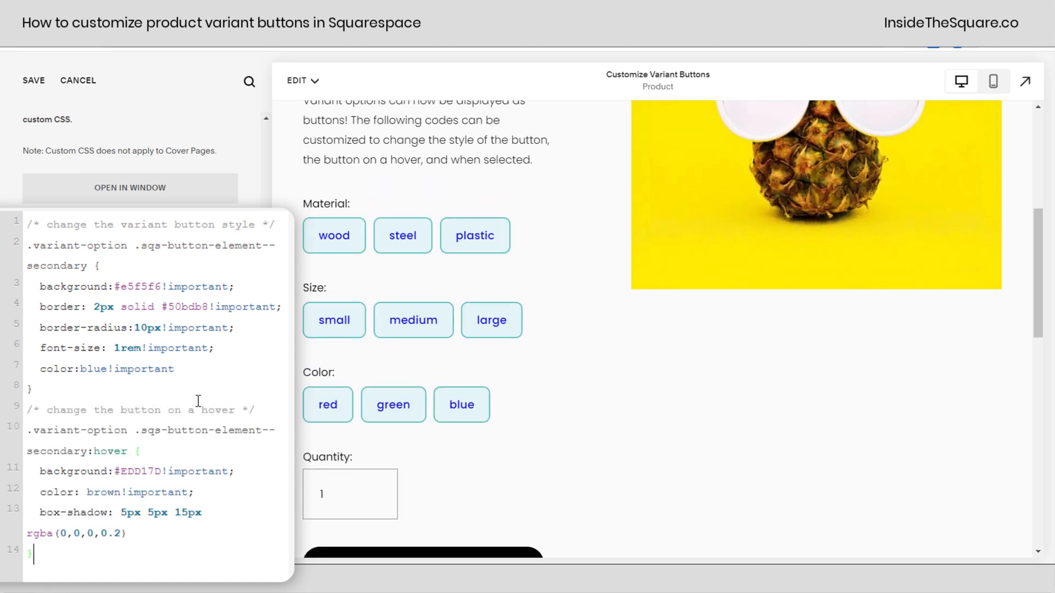
double_click(139, 470)
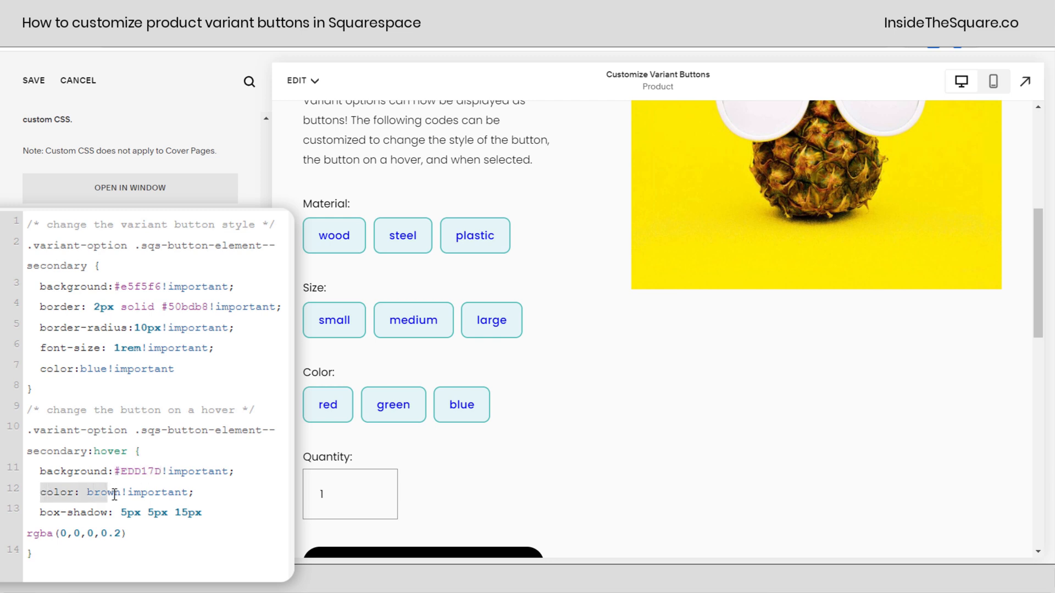
drag(114, 491, 37, 533)
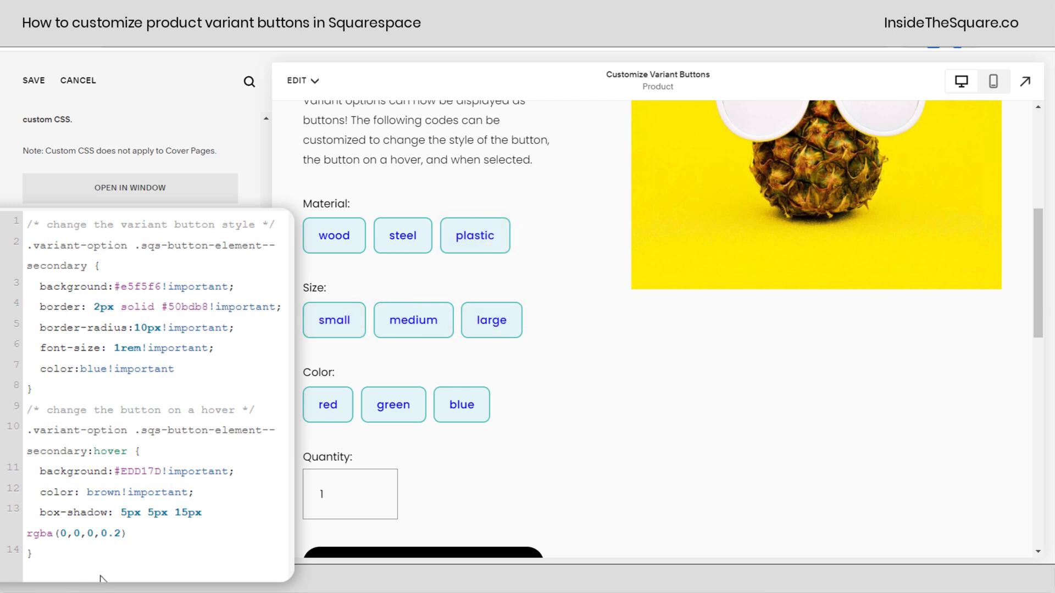
click(135, 533)
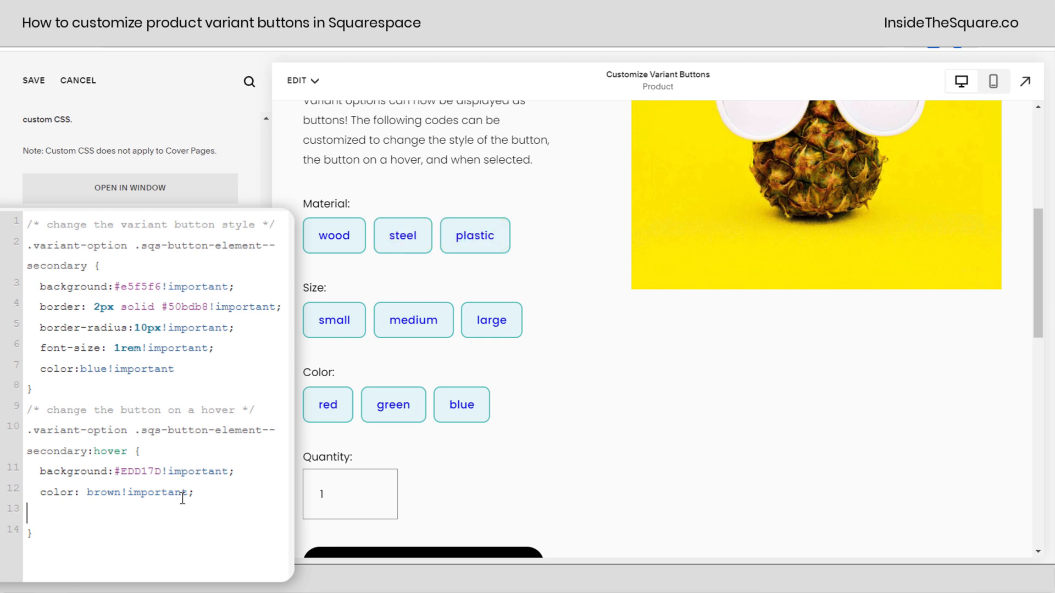
text(box-shadow: 5px 5px 15px rgba(0,0,0,0.2);)
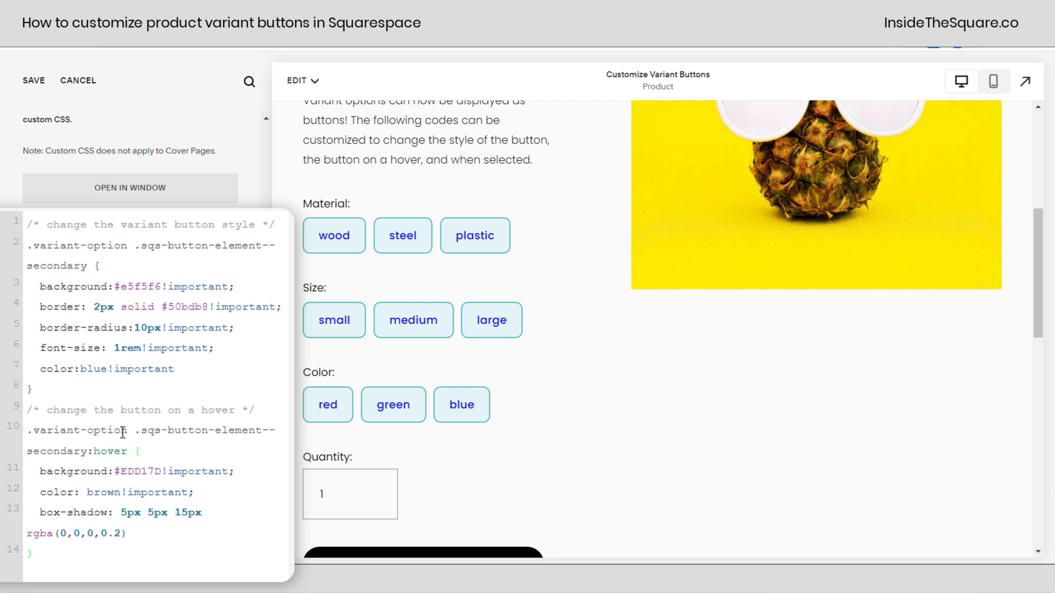
double_click(97, 471)
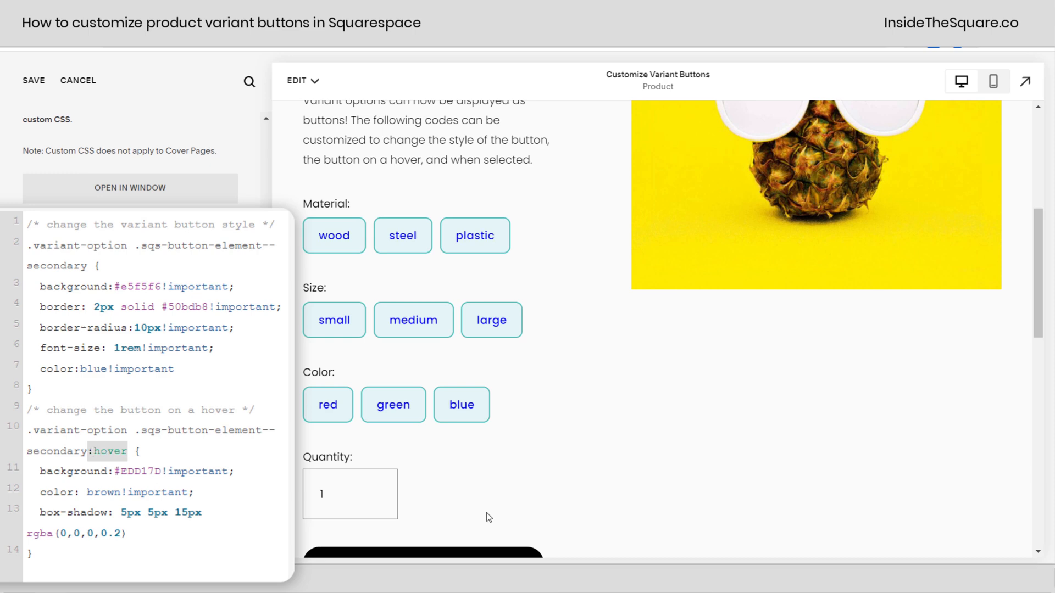
Select the sample 'change the selected button style' code in the product description
scroll(down, 3)
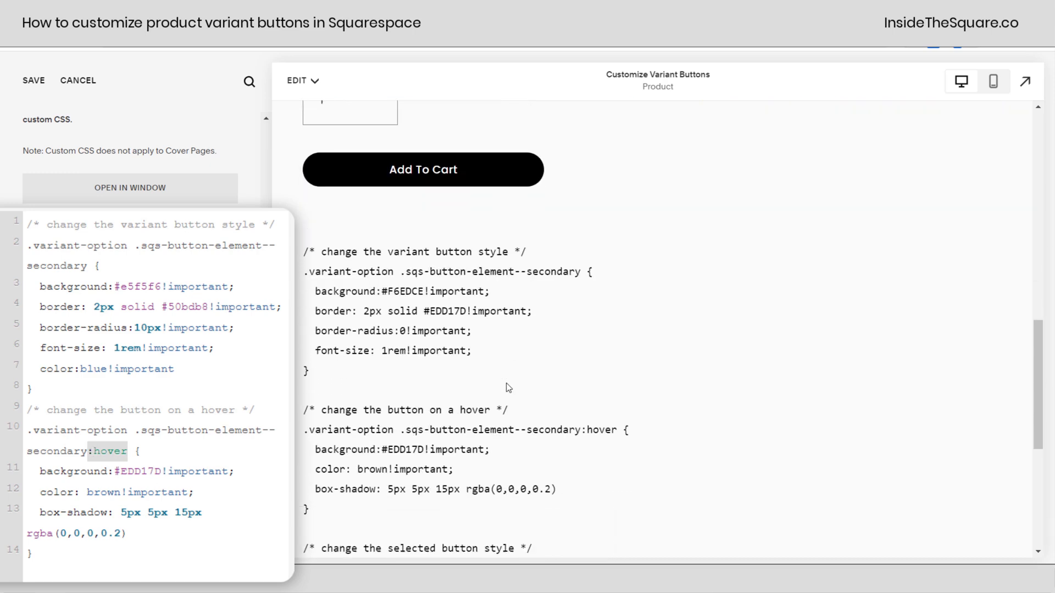
scroll(down, 3)
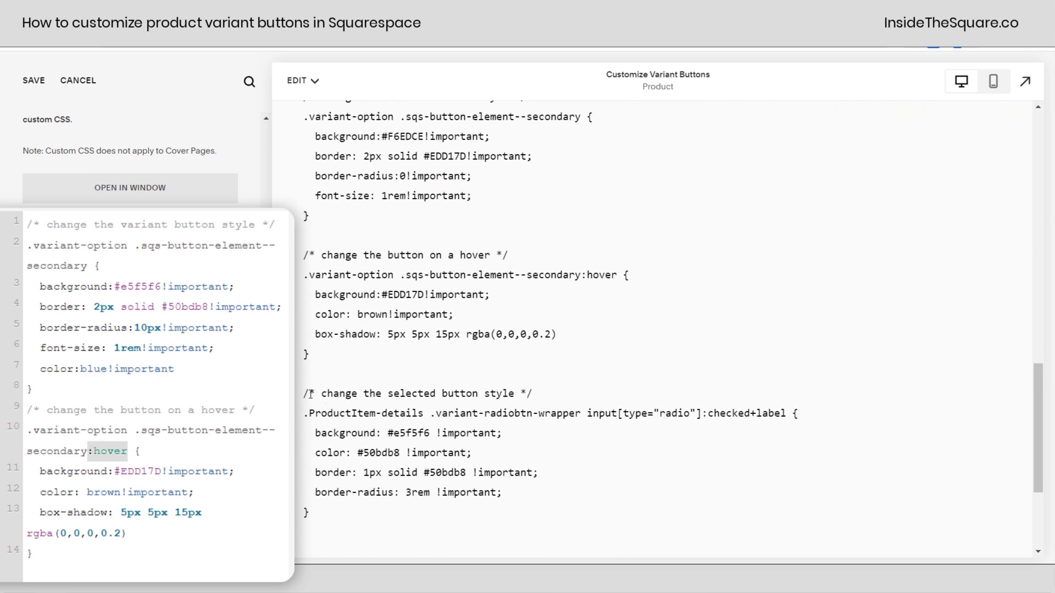
drag(306, 393, 330, 513)
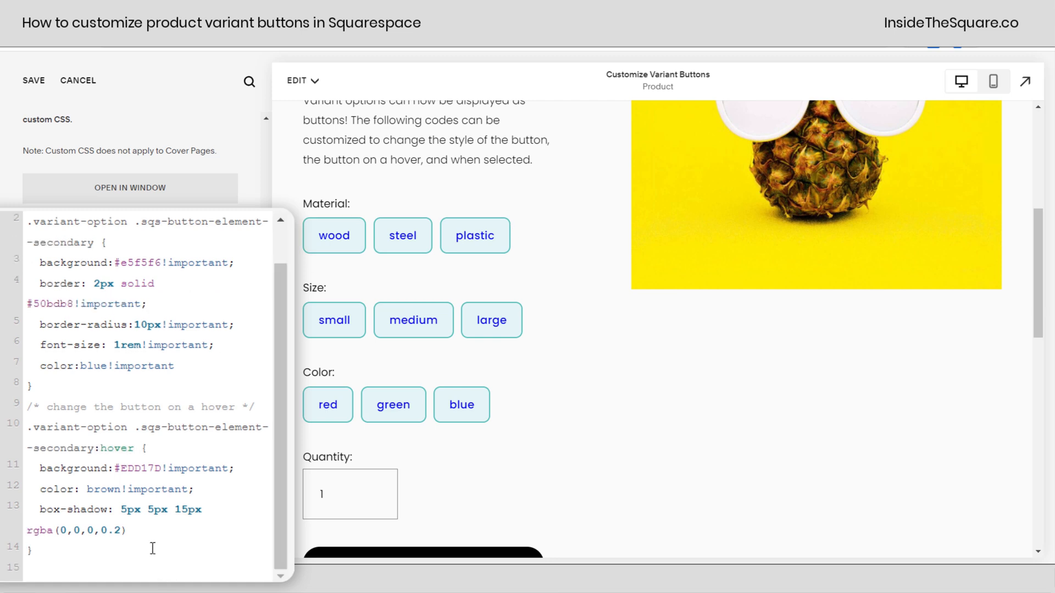
Set the pasted selected-button rule to a yellow background and red text, then dock the editor
scroll(down, 3)
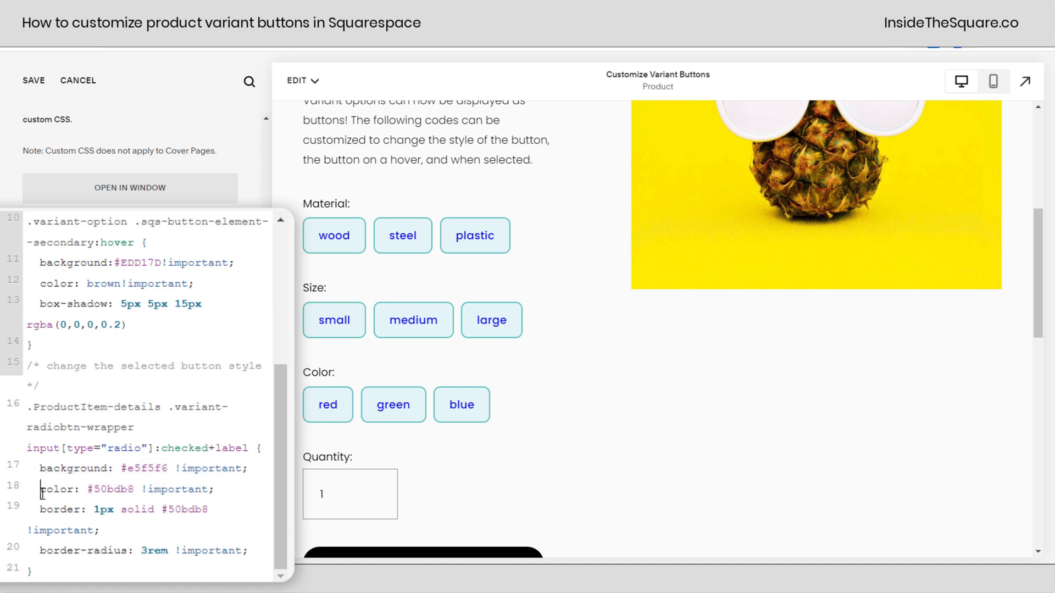
double_click(88, 489)
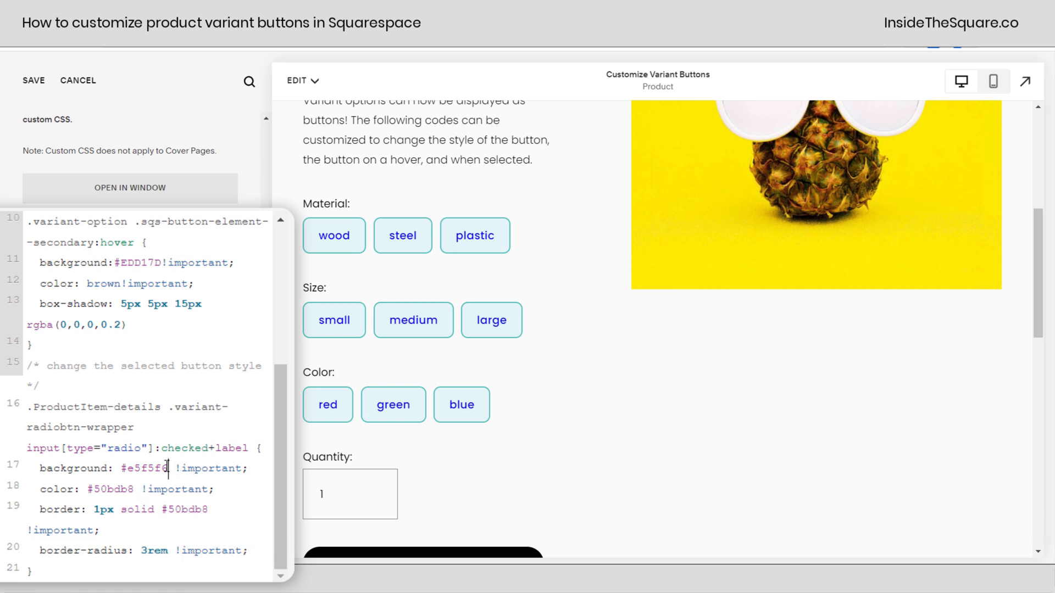
text(yellow)
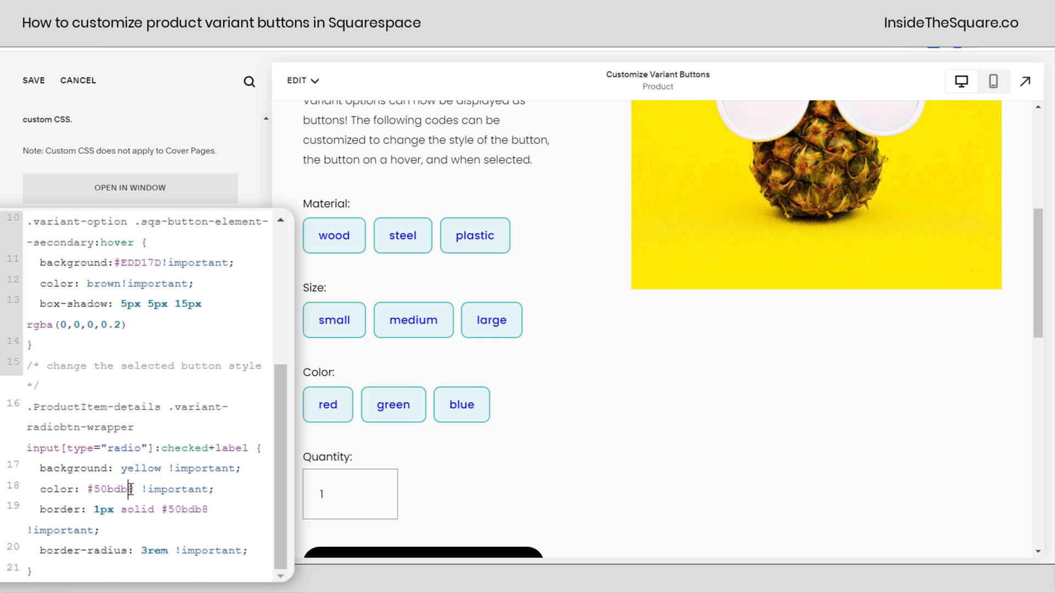
double_click(111, 489)
text(re)
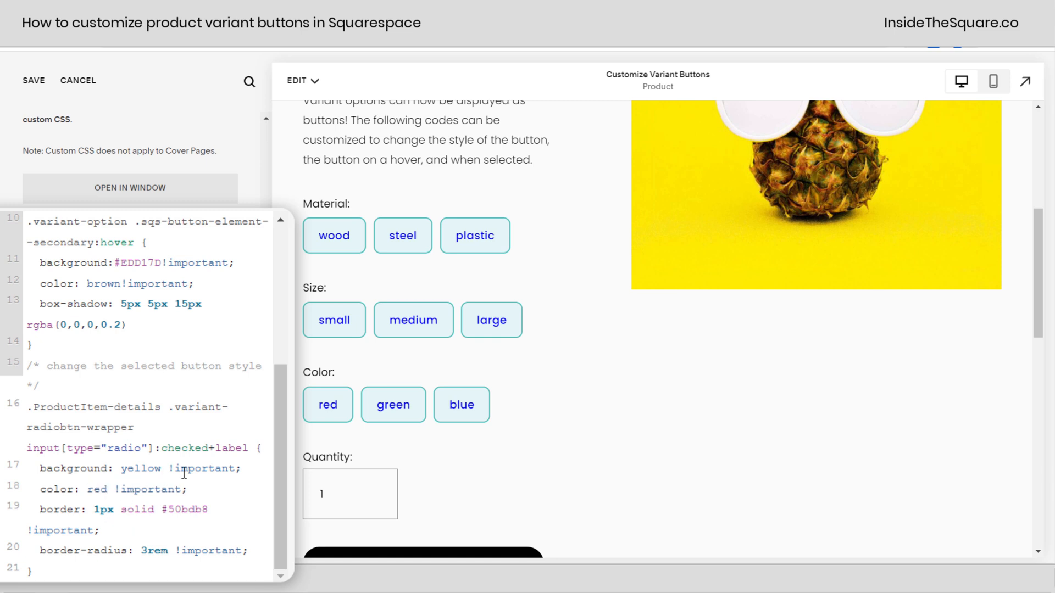
click(32, 80)
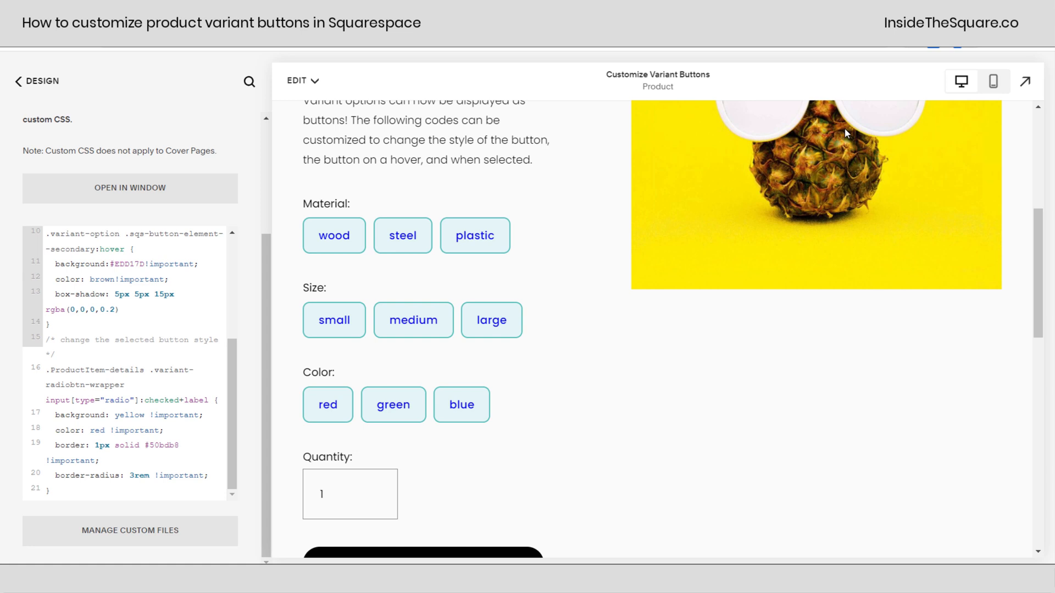
Expand the preview and select the wood and red options to test the selected style
click(1025, 80)
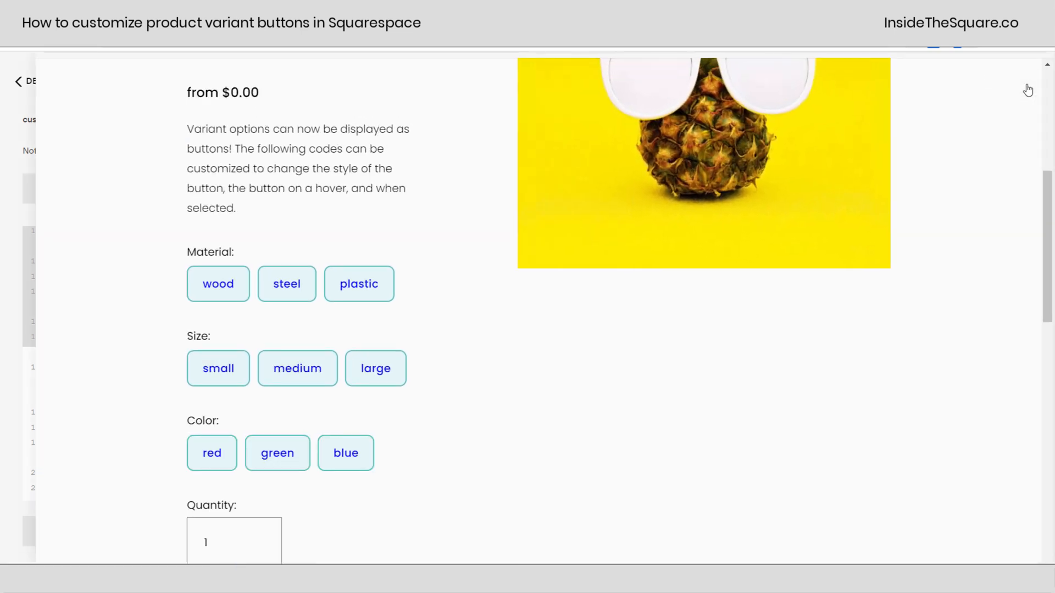
click(218, 284)
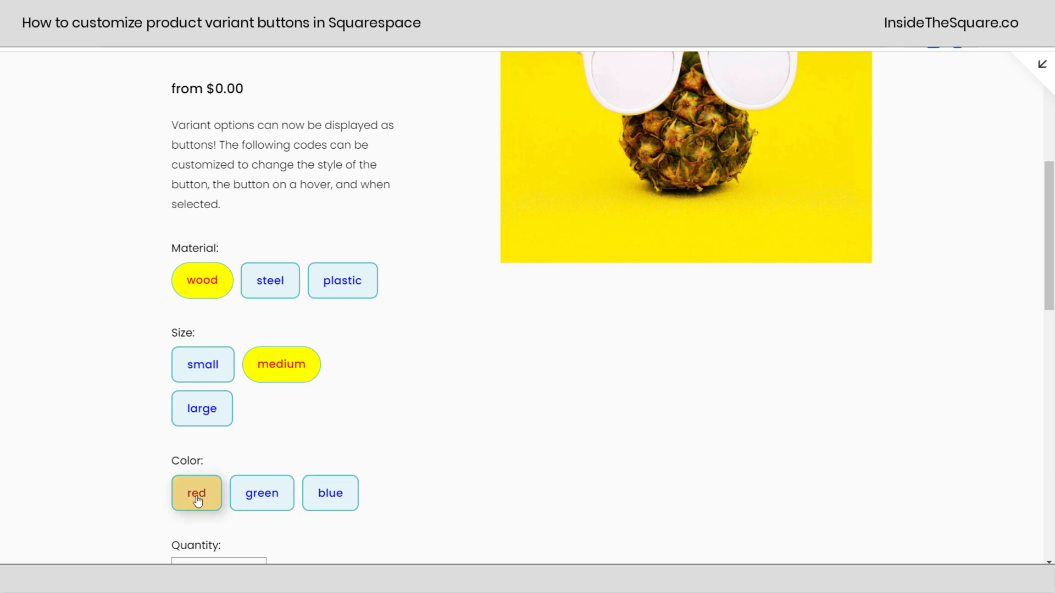
click(195, 494)
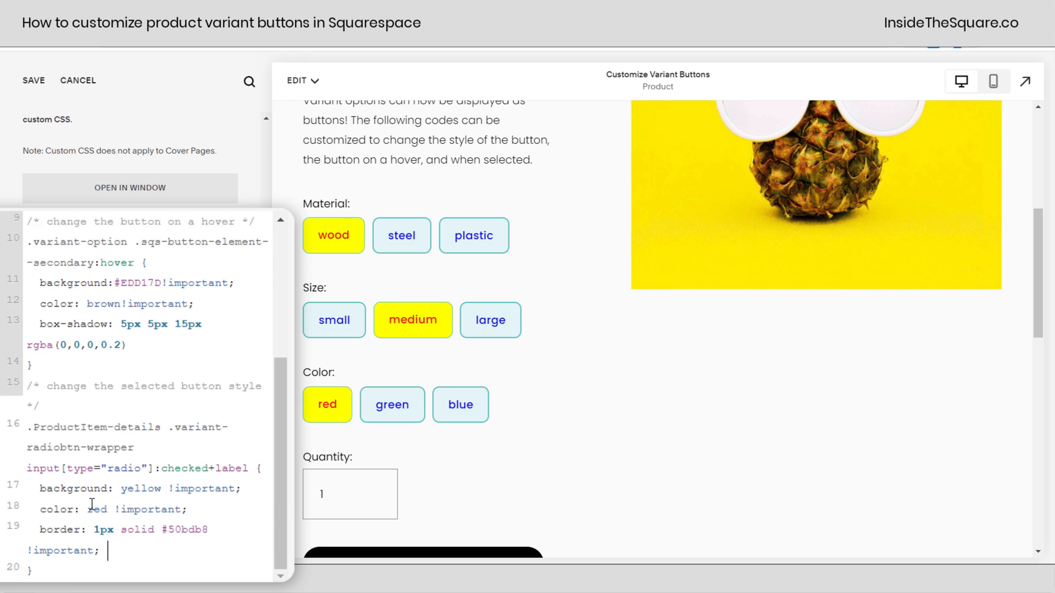
Change the selected-button text colour from red to #50bdb8
text(#)
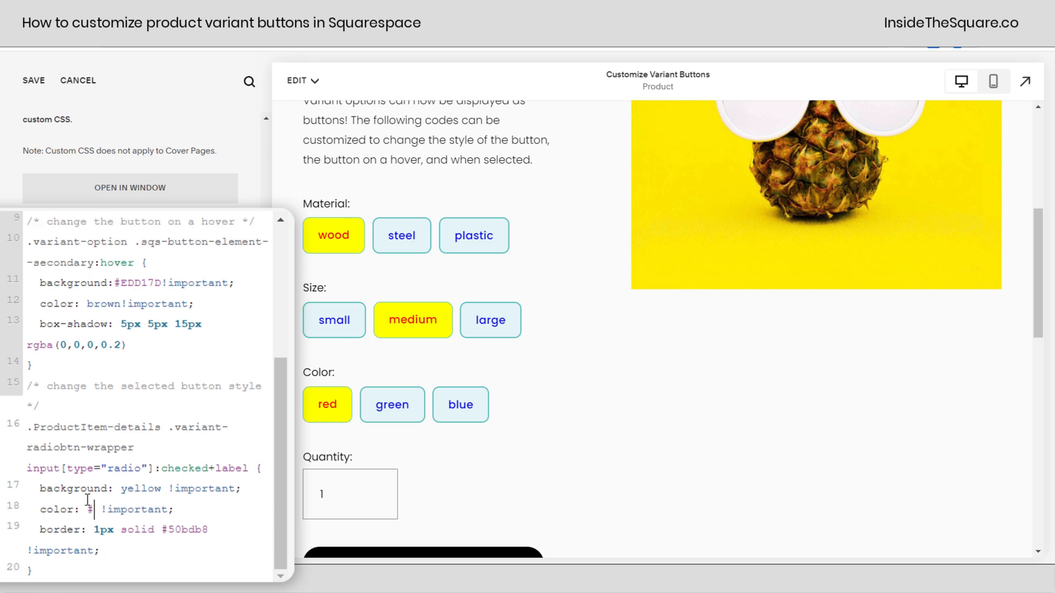
text(50bdb8)
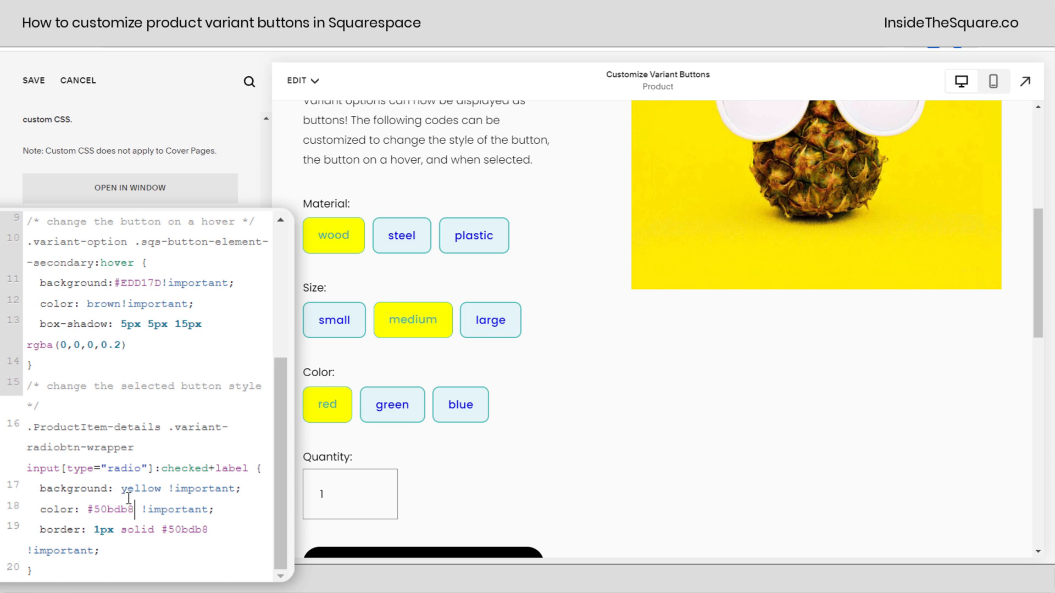
click(174, 530)
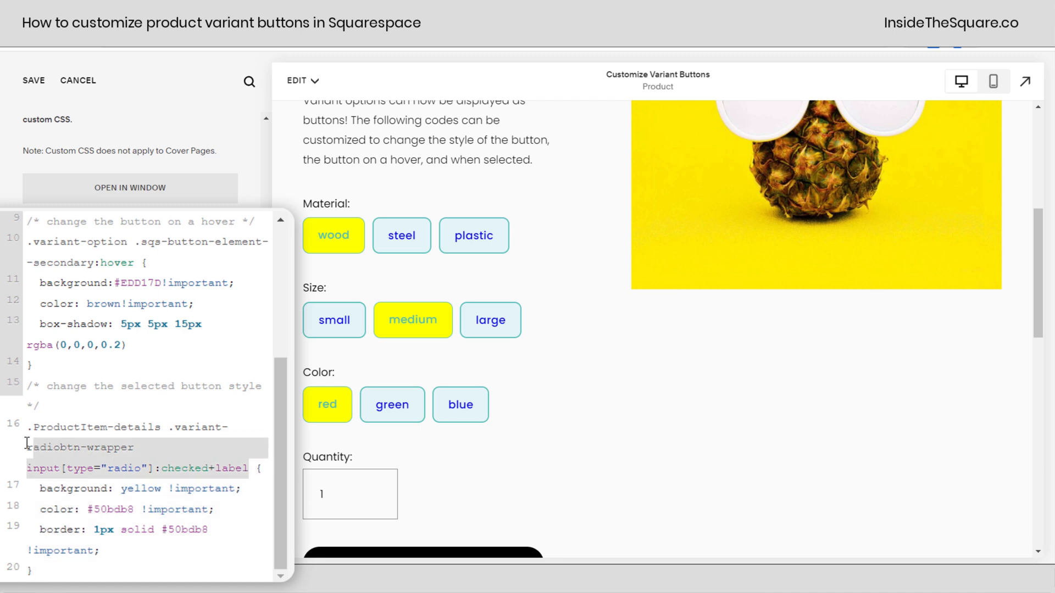
scroll(up, 3)
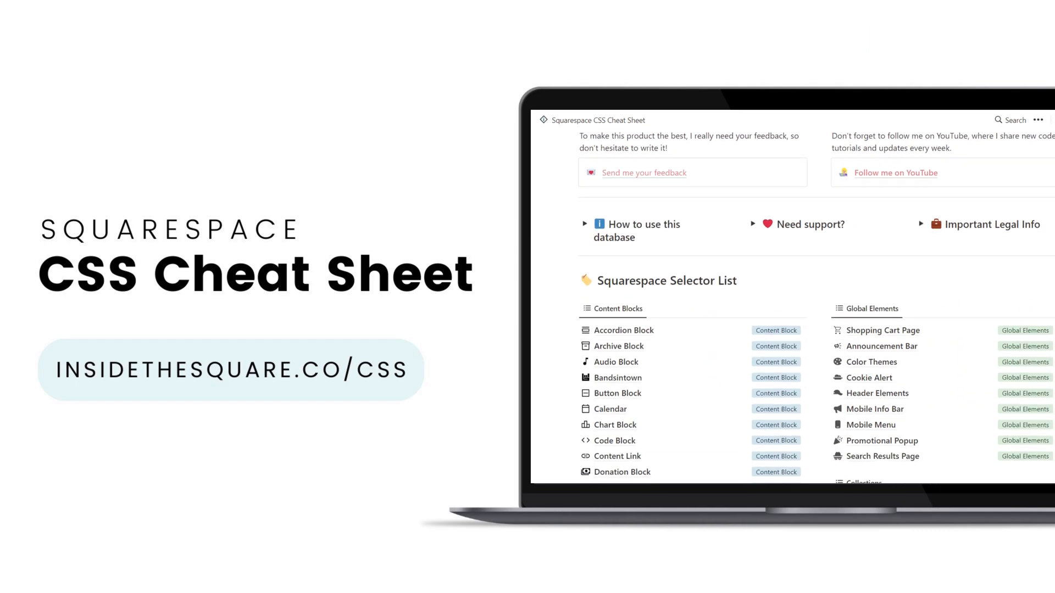
Open the Form Block entry in the Selector List and scroll to the Contact Form Block Selectors table
scroll(down, 3)
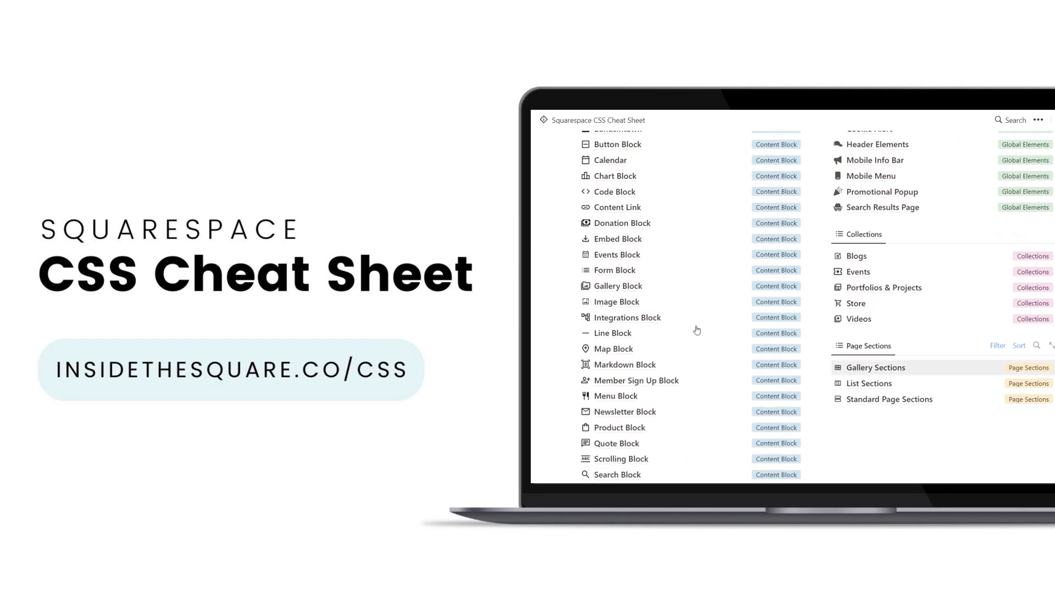
mouse_move(613, 269)
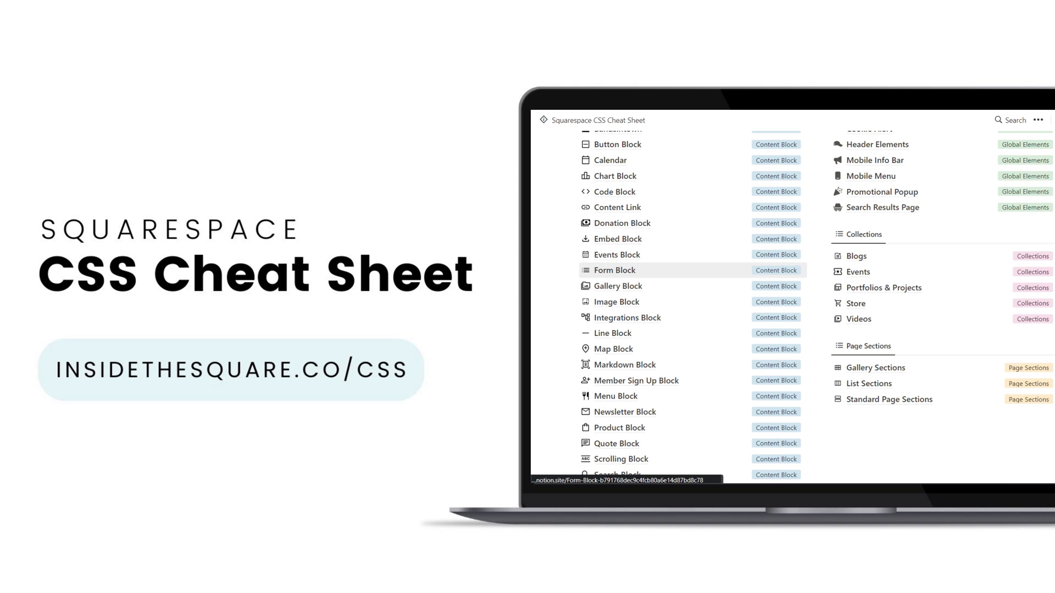
click(613, 270)
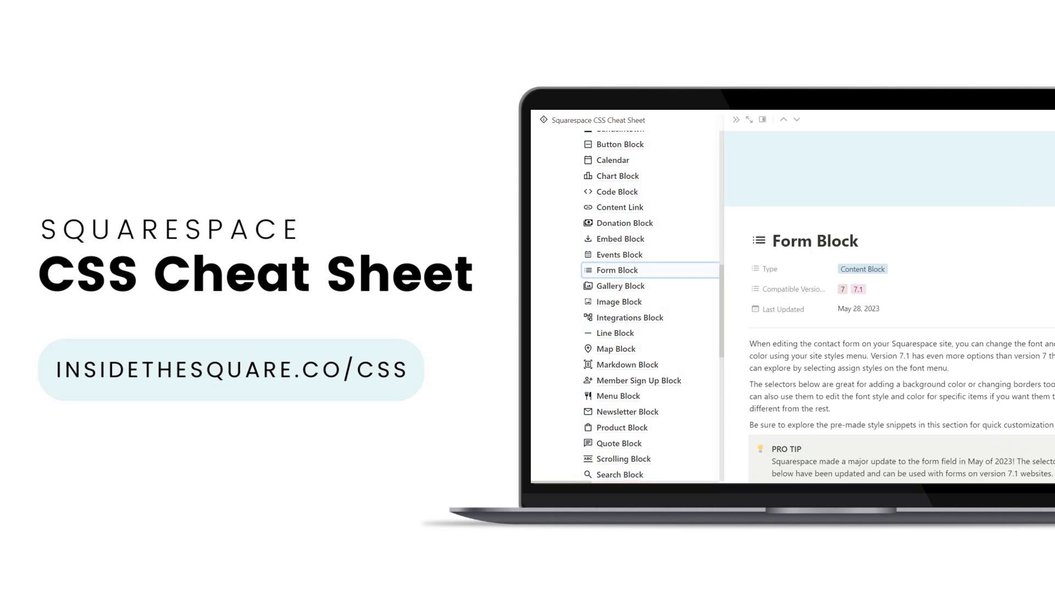
scroll(down, 3)
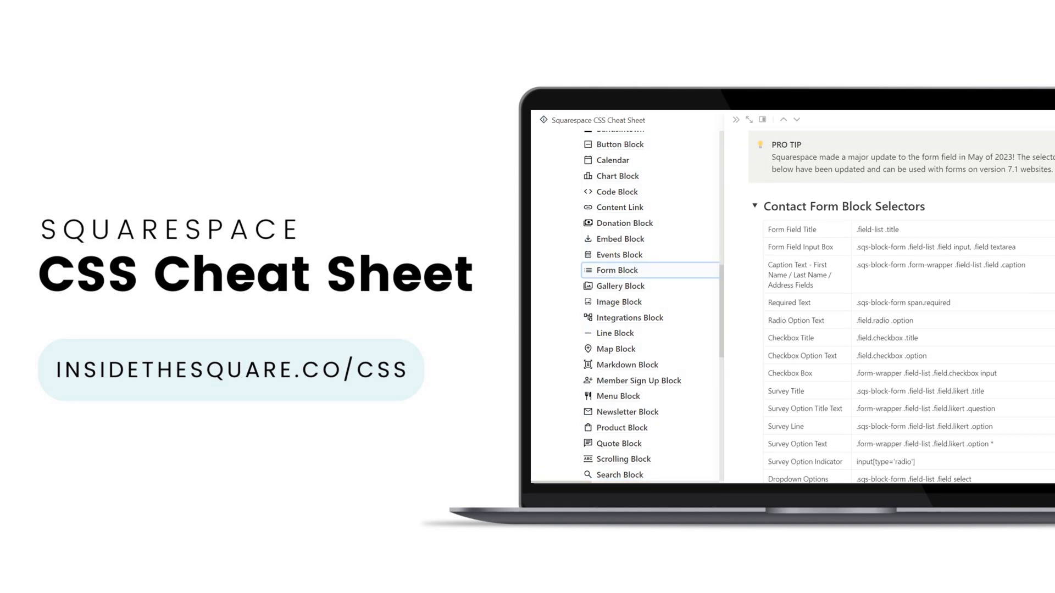